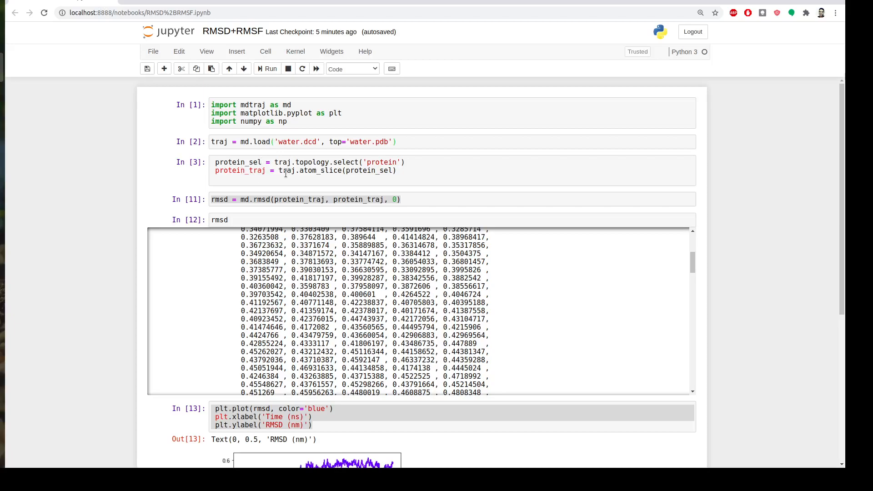
mouse_move(406, 203)
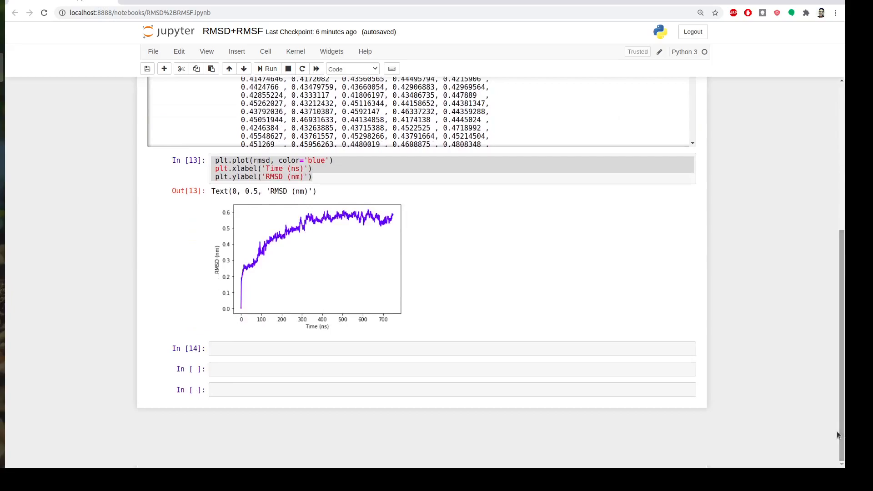
- Compute rmsf = md.rmsf(protein_traj, protein_traj, 0) and display the rmsf array in the next cell
click(337, 348)
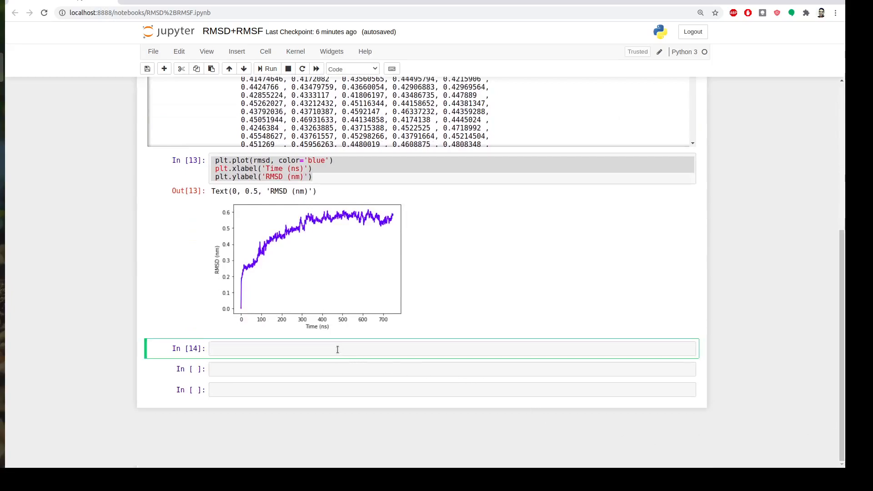
text(rmsd = md.rmsd(protein_traj, protein_traj, 0))
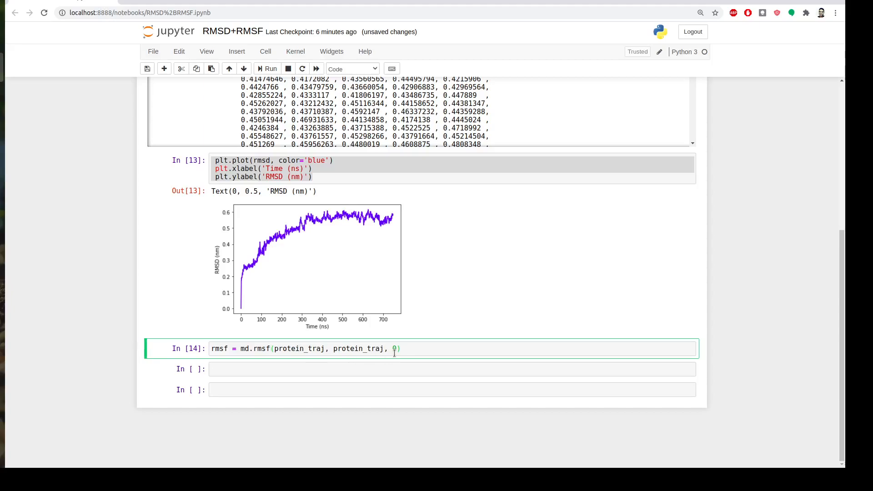
click(271, 348)
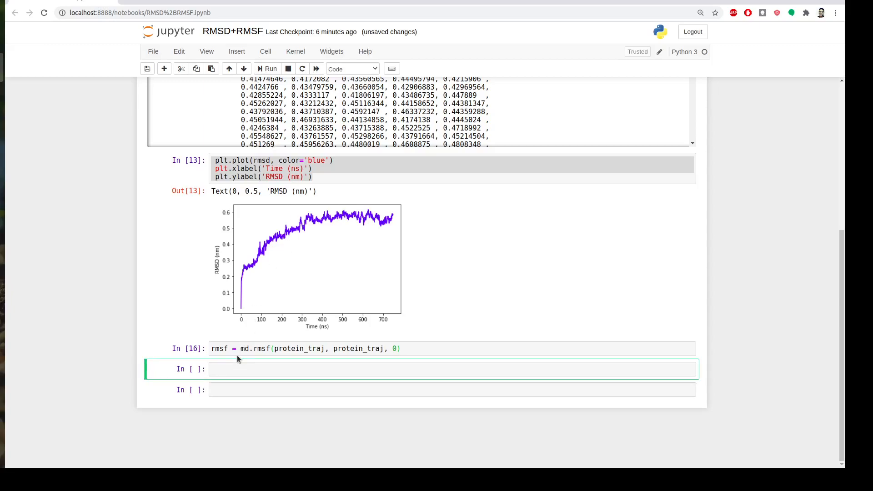
text(rmsf)
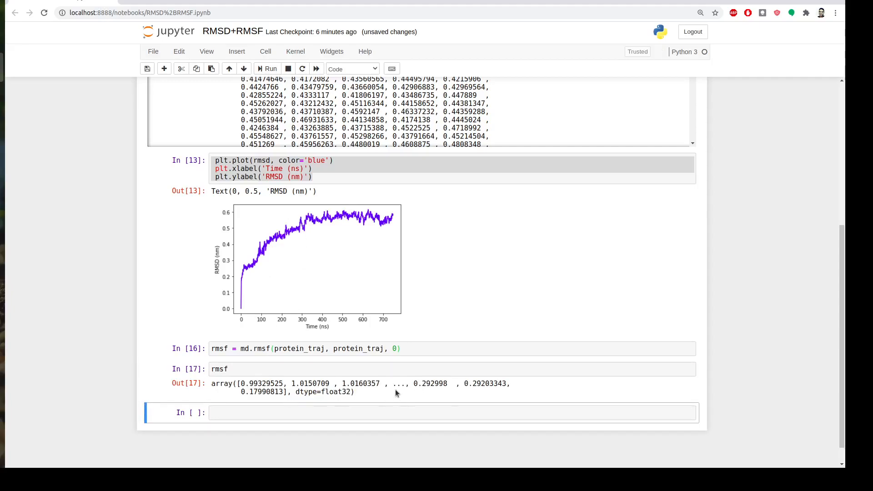
mouse_move(547, 336)
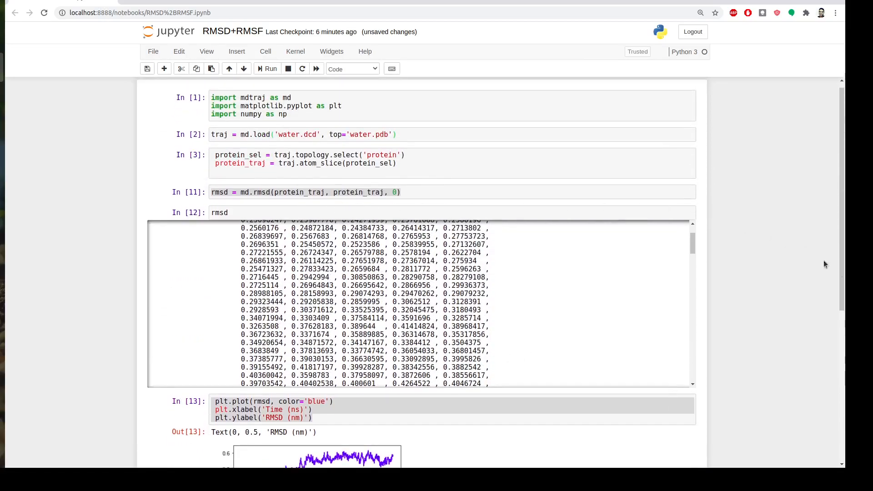
- Reuse the RMSD plotting code to plot rmsf as a blue line and run it
scroll(down, 3)
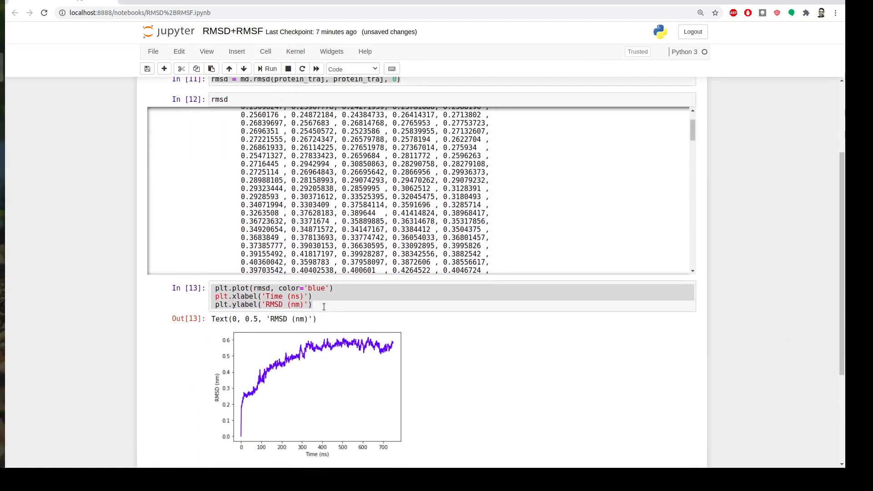
click(184, 289)
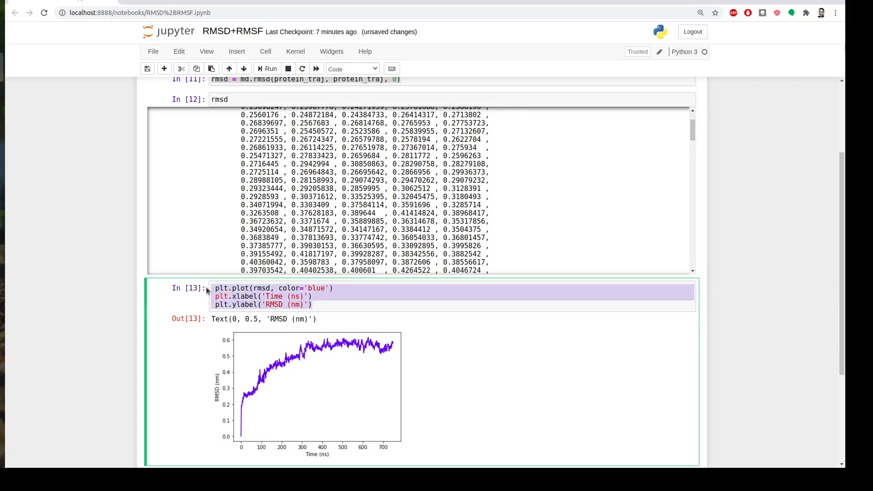
scroll(down, 3)
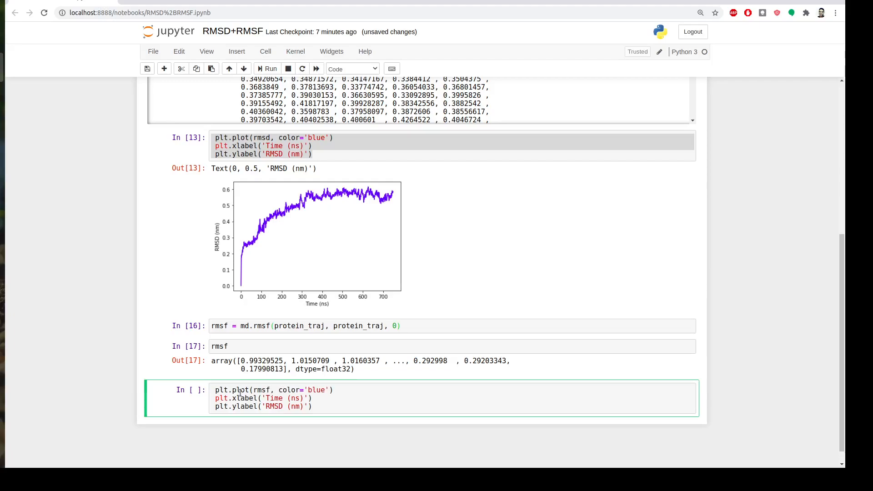
double_click(274, 406)
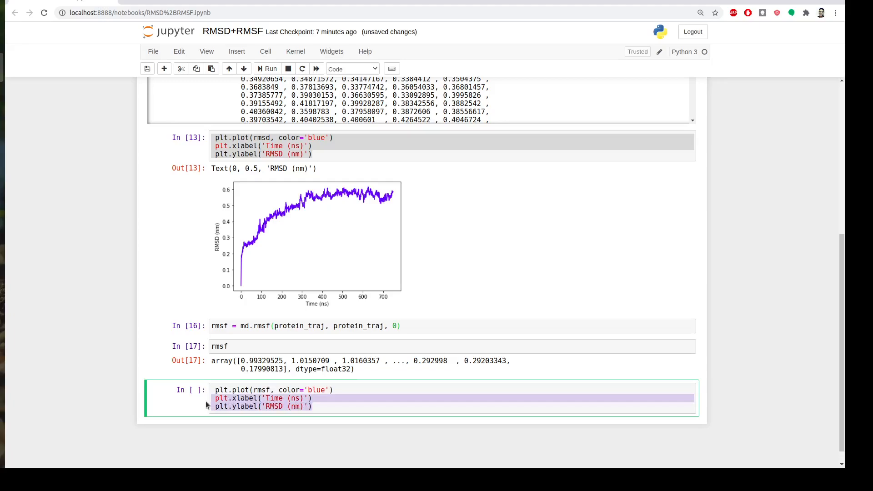
click(269, 68)
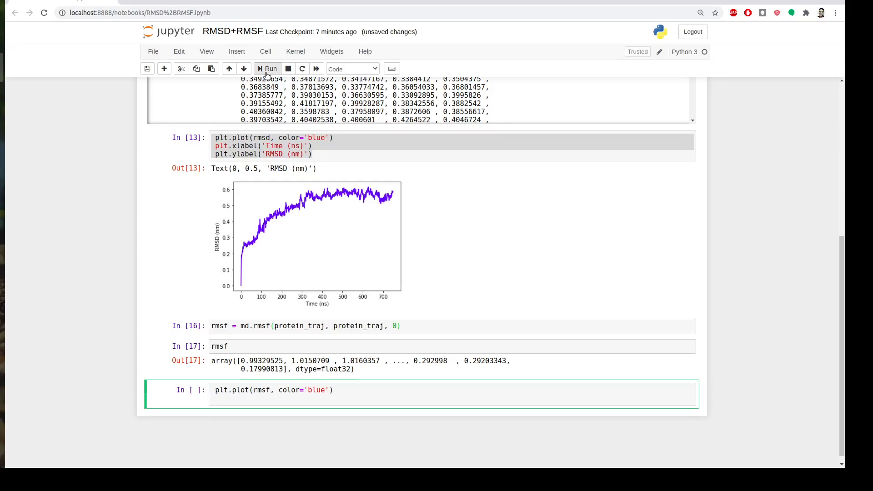
click(270, 68)
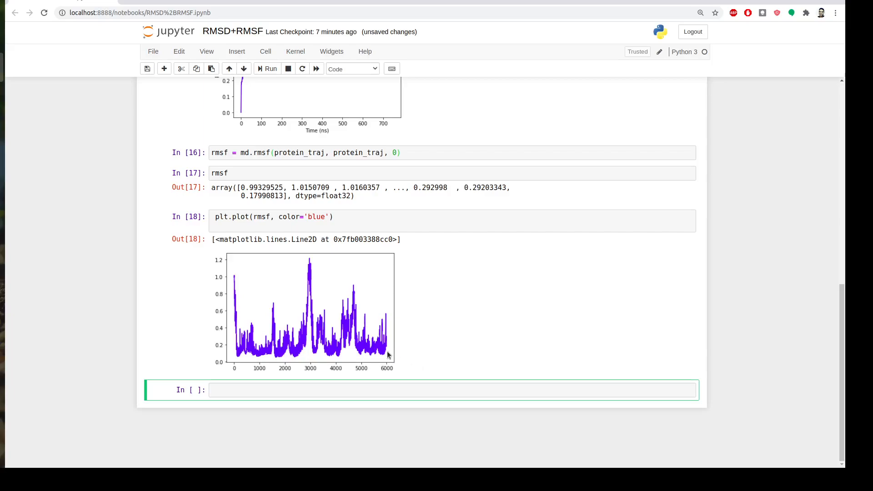
mouse_move(282, 361)
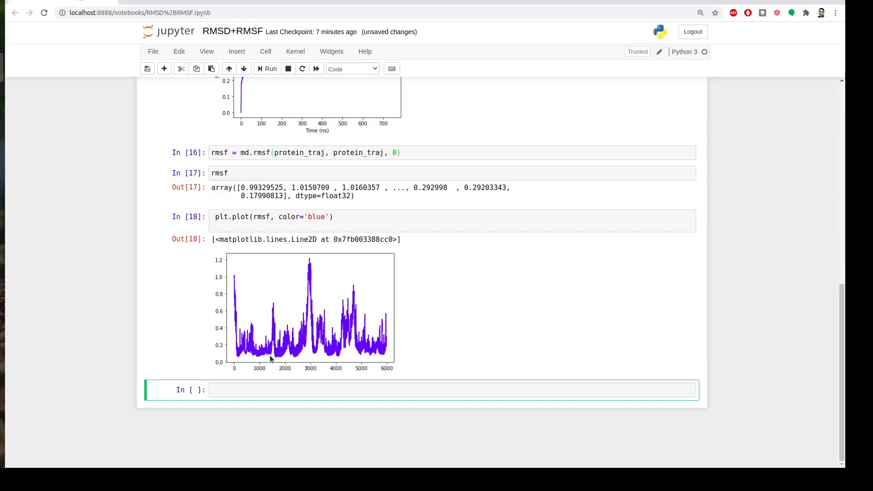
mouse_move(369, 366)
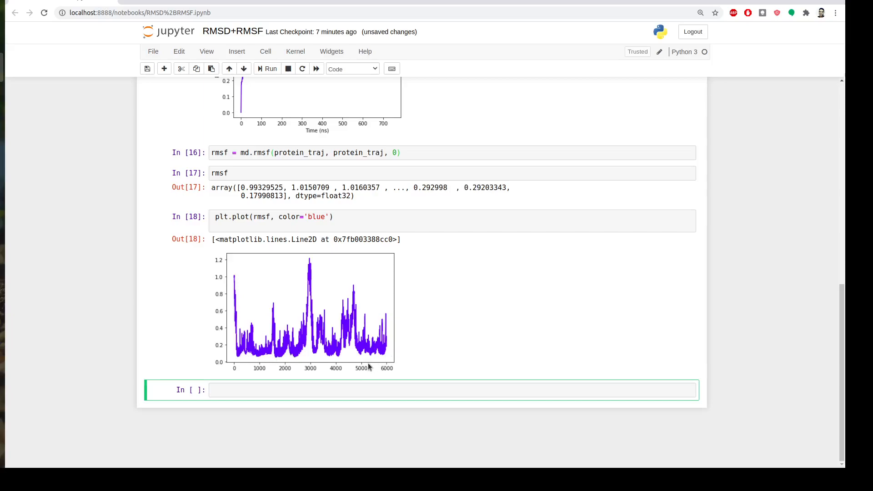
mouse_move(376, 371)
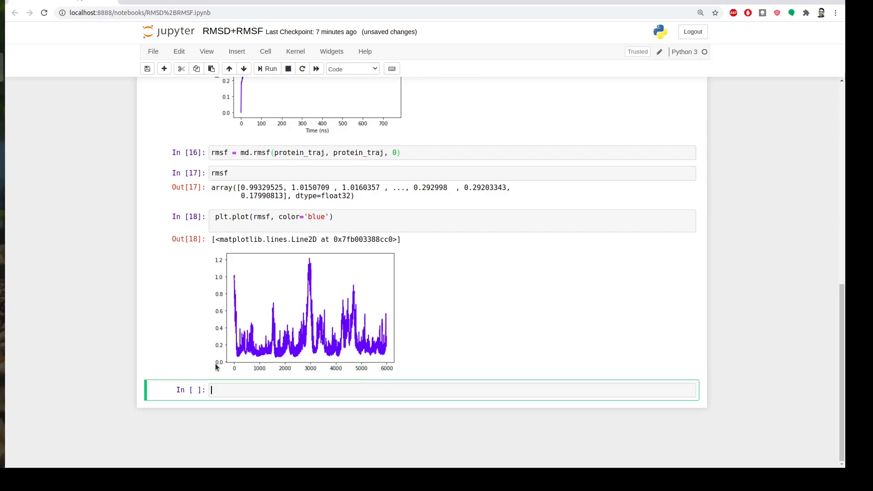
mouse_move(313, 372)
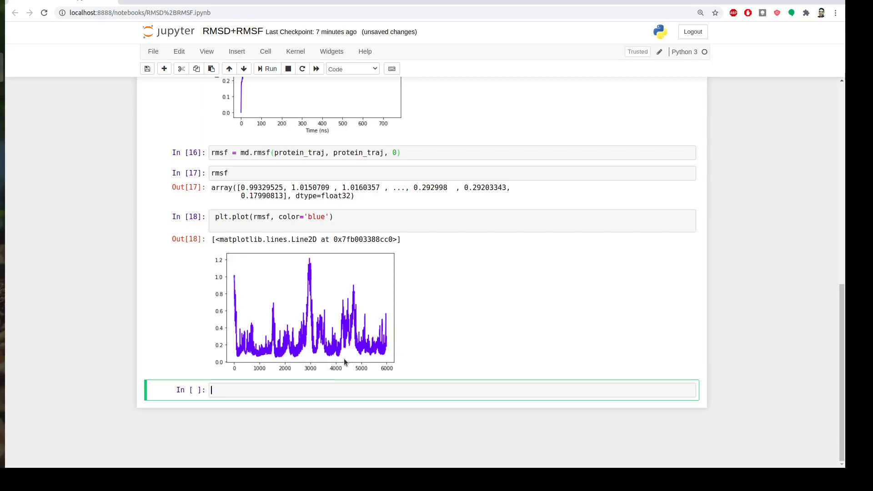
mouse_move(290, 354)
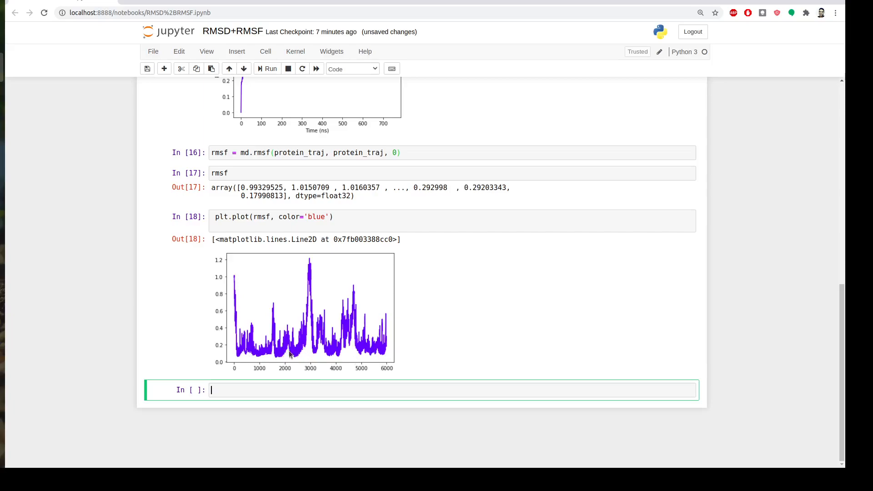
mouse_move(325, 360)
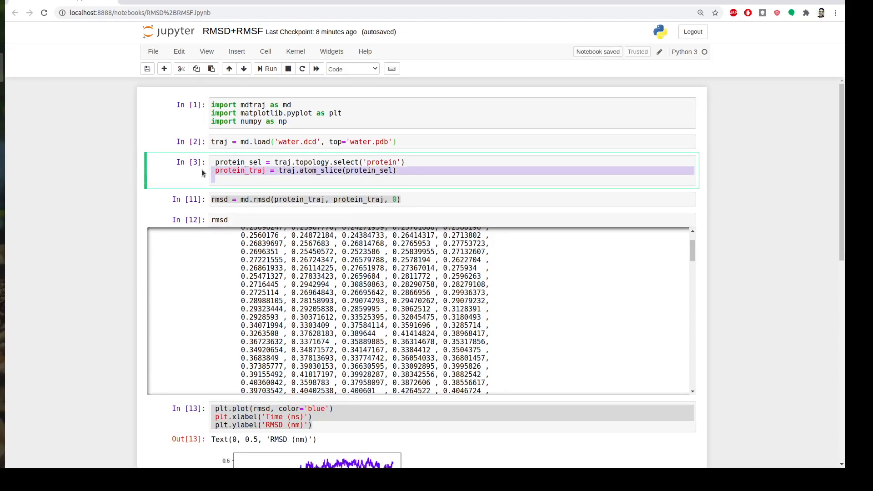
- Select 'protein and name CA' into protein_sel2, slice the trajectory with it, and run the cell
scroll(down, 3)
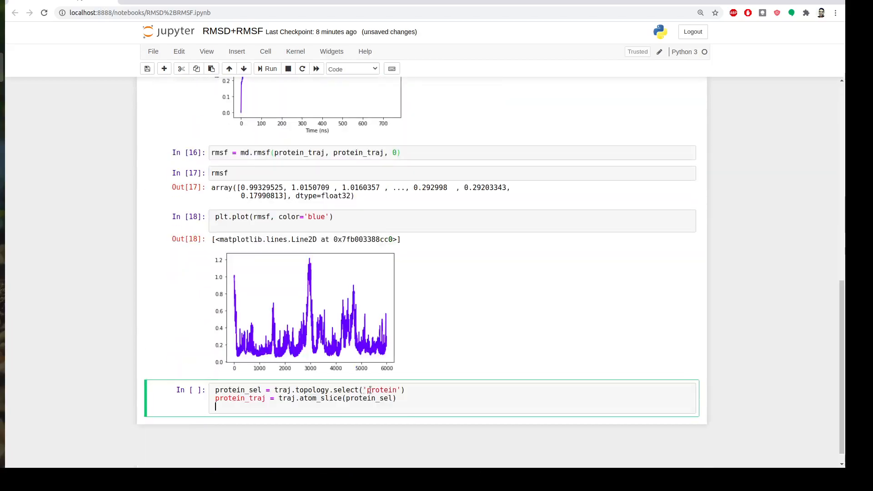
scroll(down, 3)
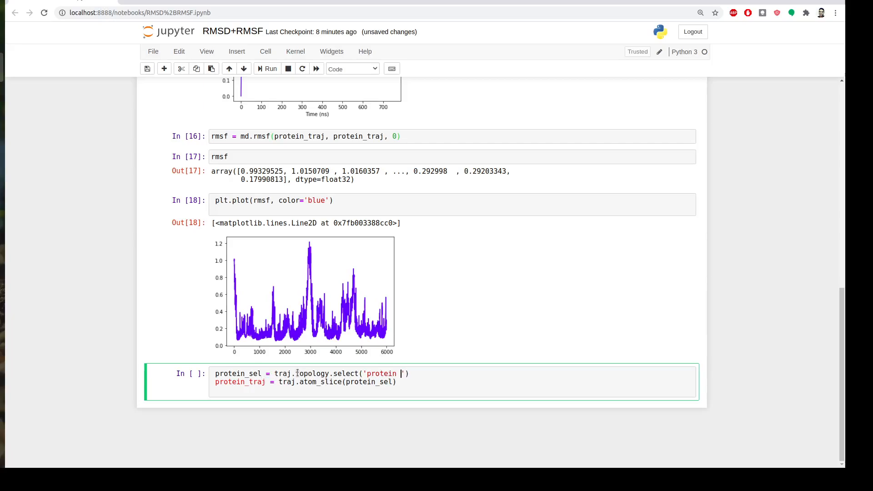
text(and)
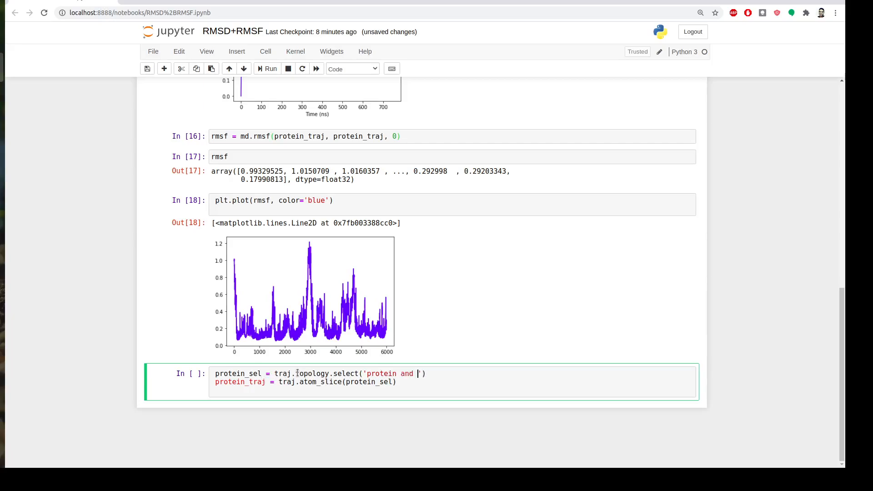
text(name)
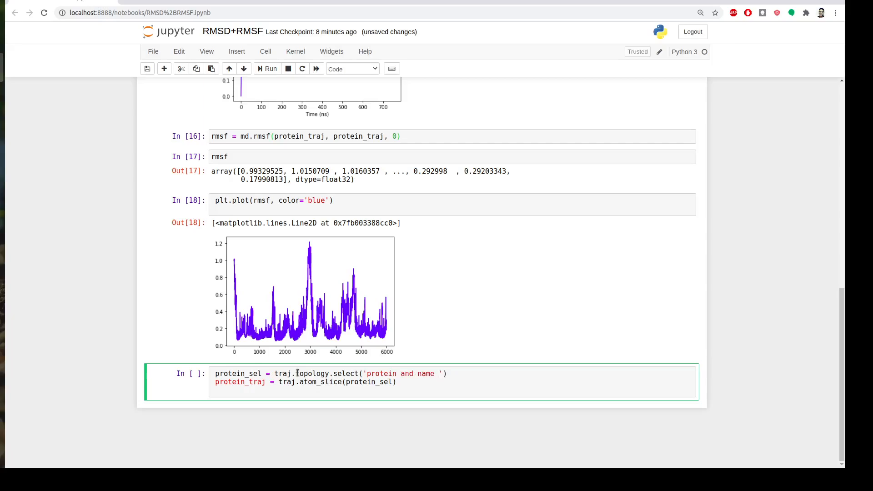
text(CA)
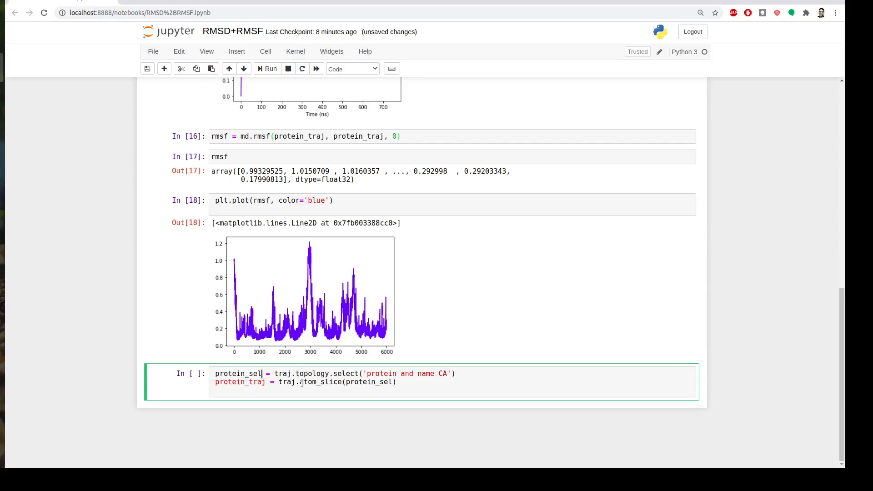
text(2)
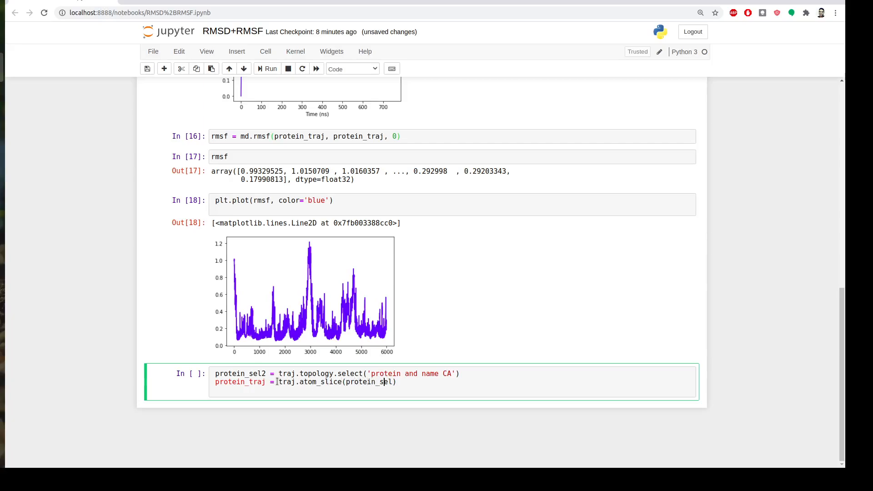
text(2)
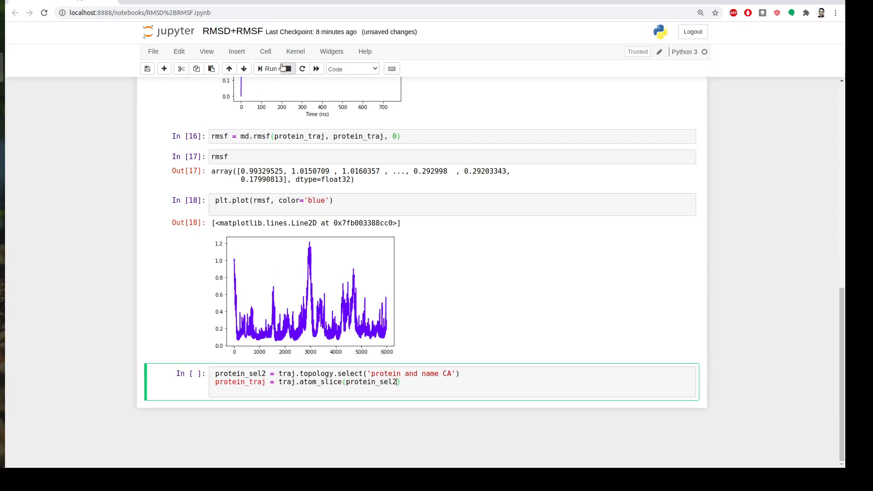
click(268, 68)
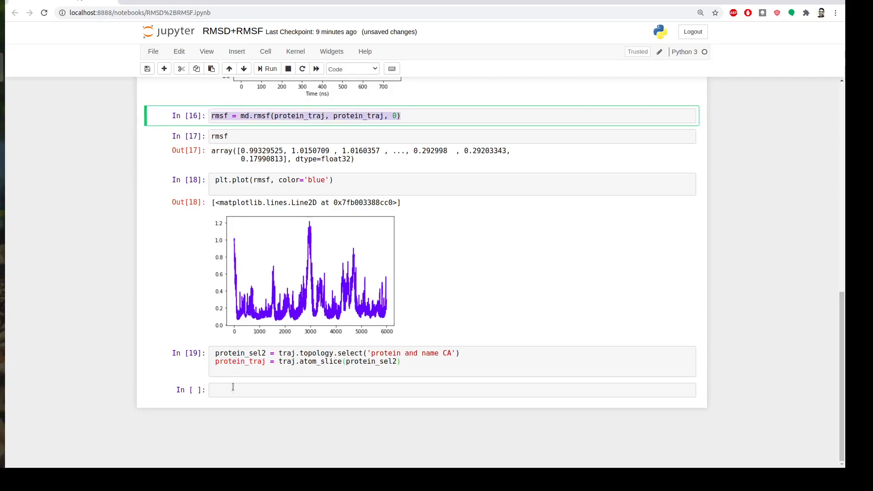
- Compute rmsf = md.rmsf(protein_traj2, protein_traj2, 0) and display the new rmsf array
text(rmsf = md.rmsf(protein_traj, protein_traj, 0))
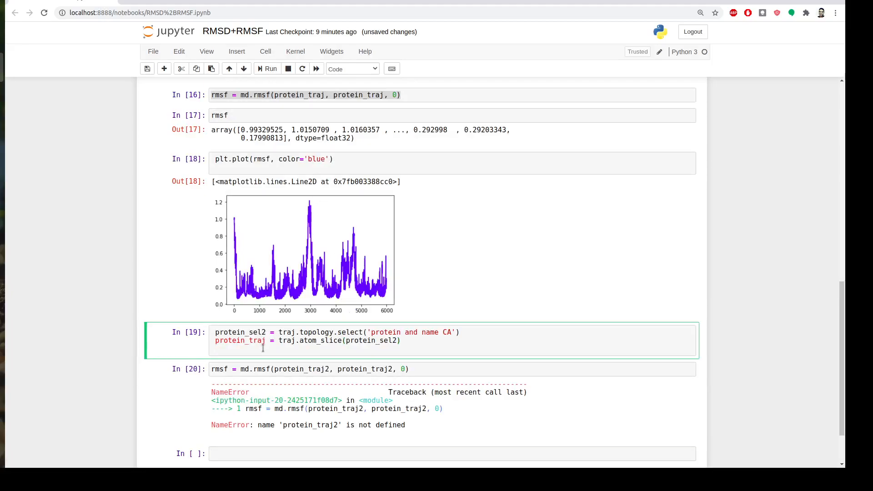
click(266, 340)
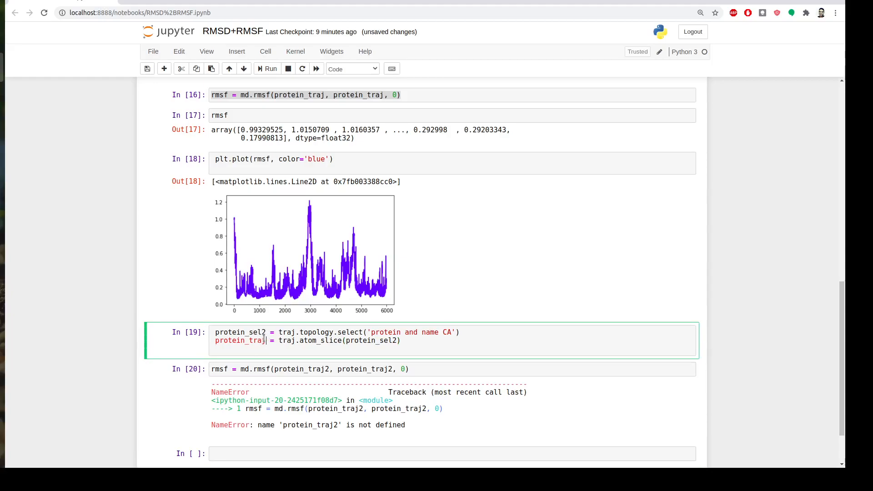
text(2)
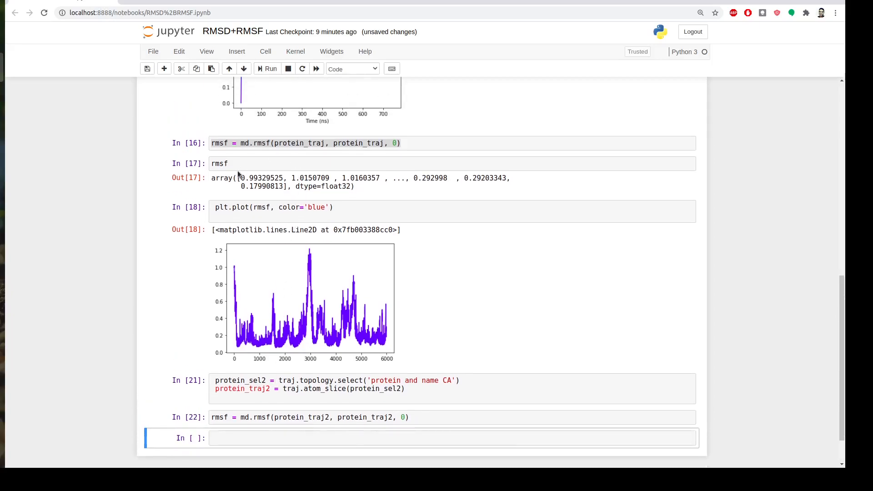
click(219, 163)
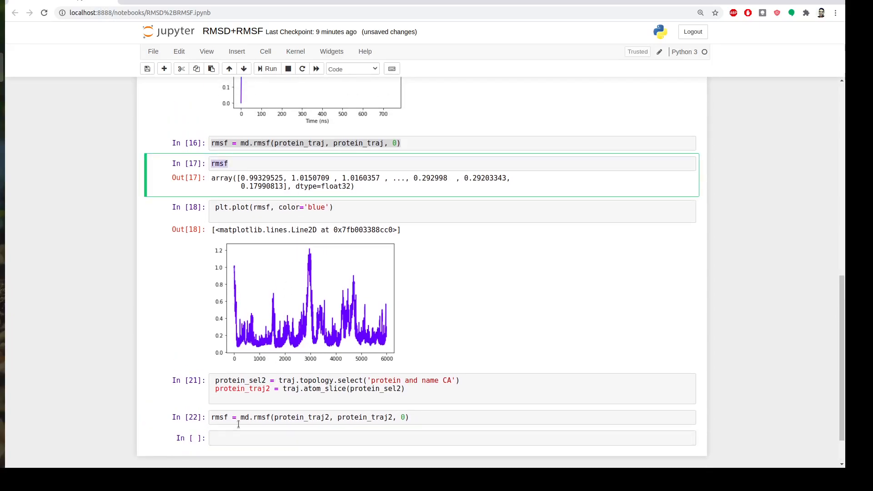
text(rmsf)
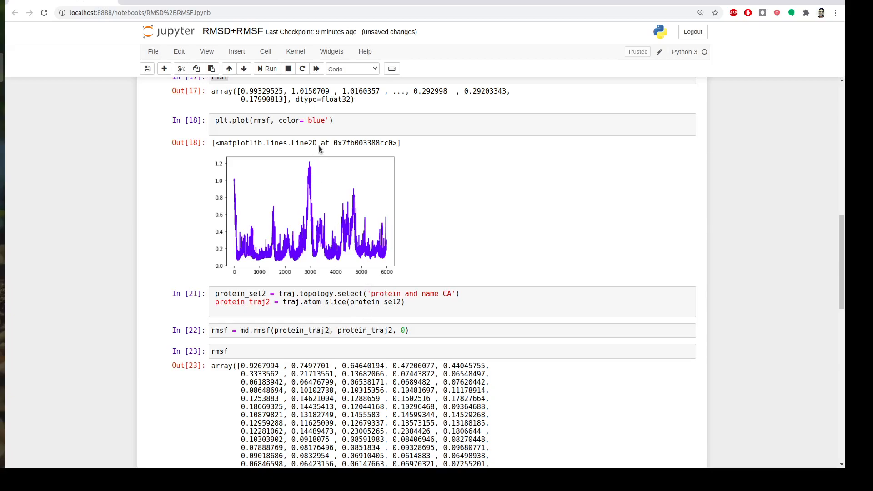
- Add plt.plot(rmsf, color='blue') in a new bottom cell and run it for the C-alpha RMSF
click(273, 120)
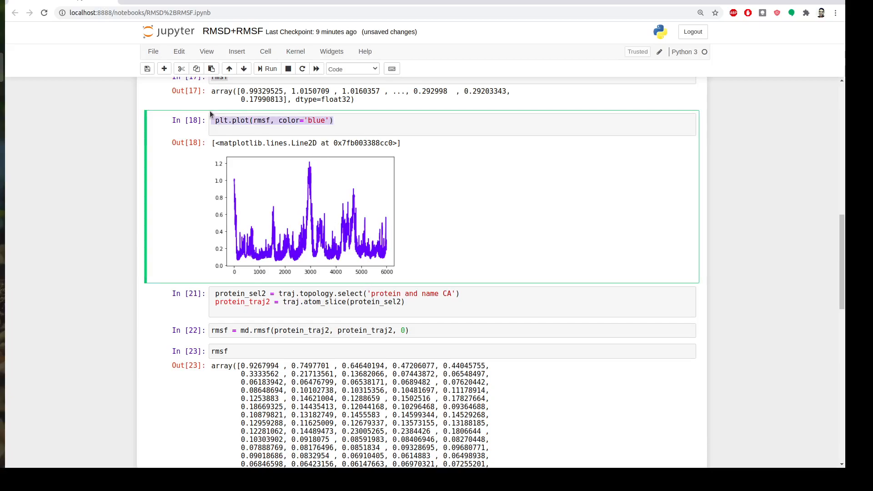
scroll(down, 3)
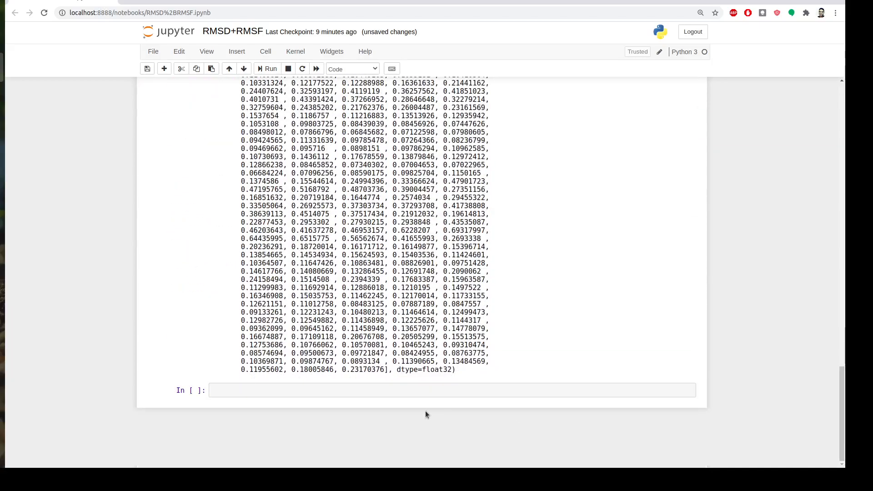
text(plt.plot(rmsf, color='blue'))
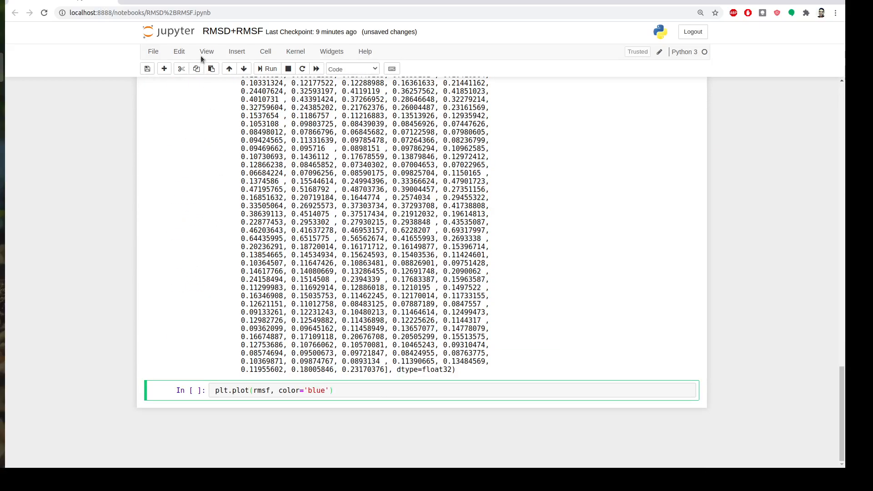
click(267, 68)
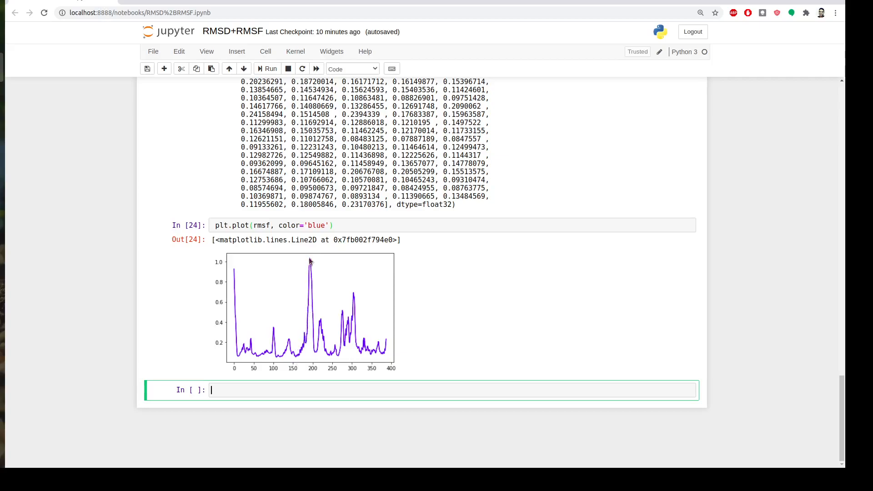
mouse_move(234, 270)
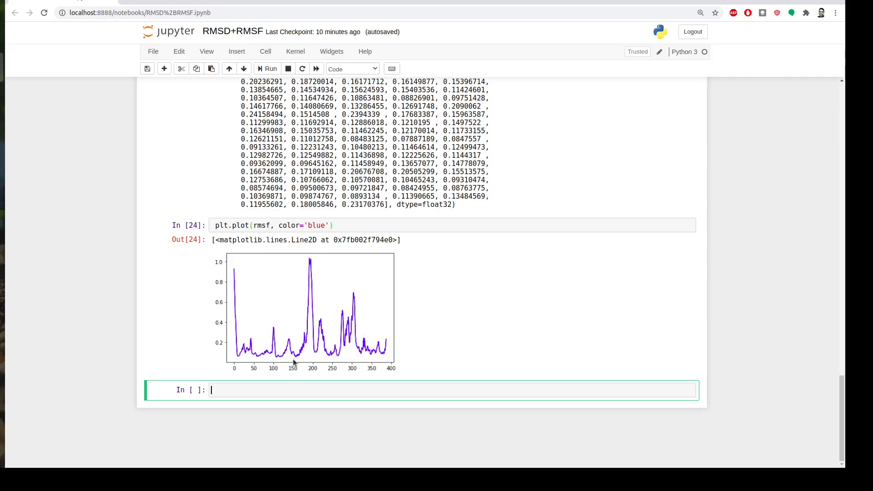
mouse_move(279, 361)
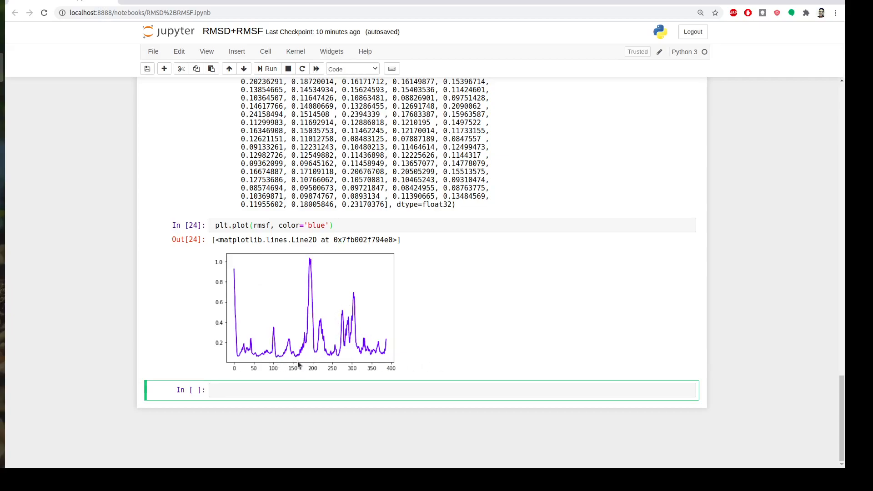
mouse_move(255, 368)
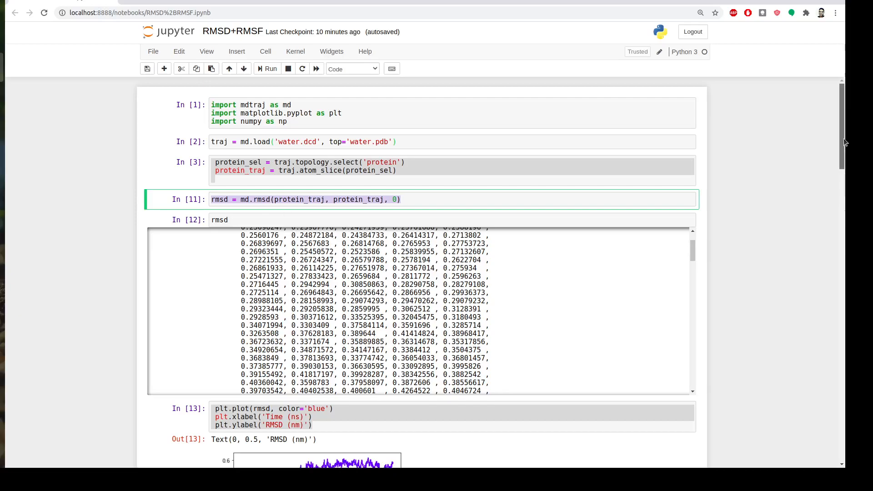
scroll(down, 3)
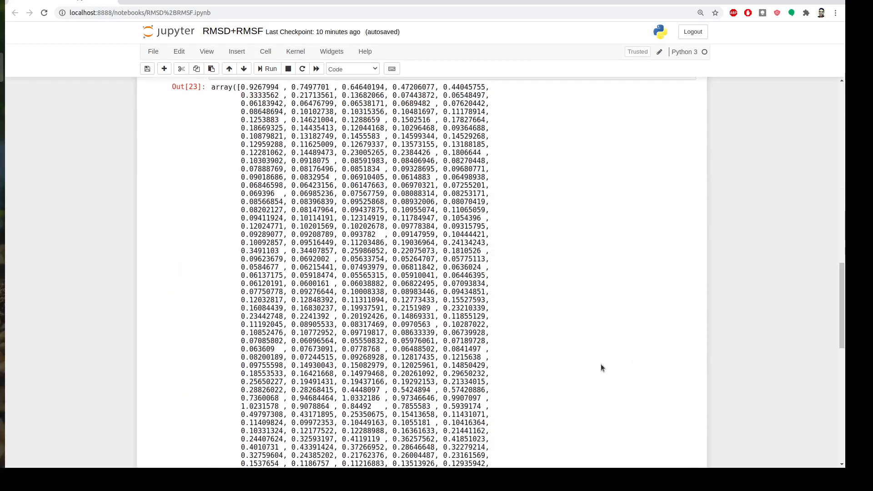